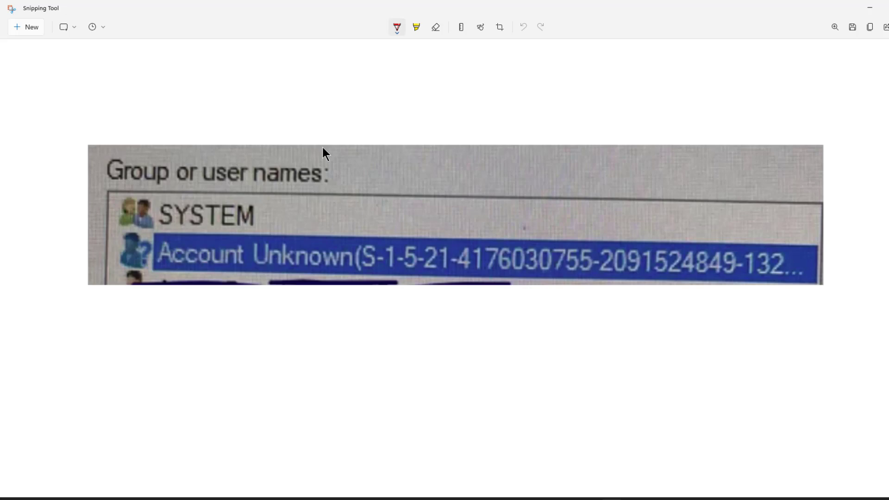
mouse_move(293, 330)
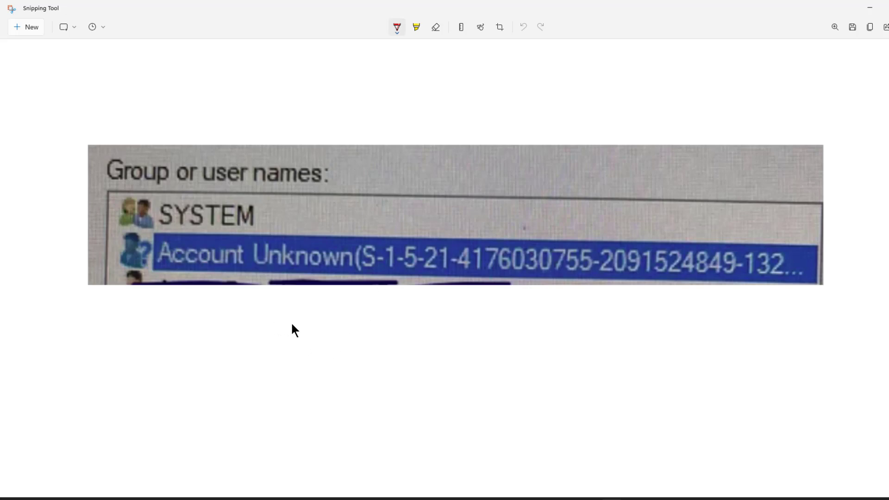
mouse_move(312, 340)
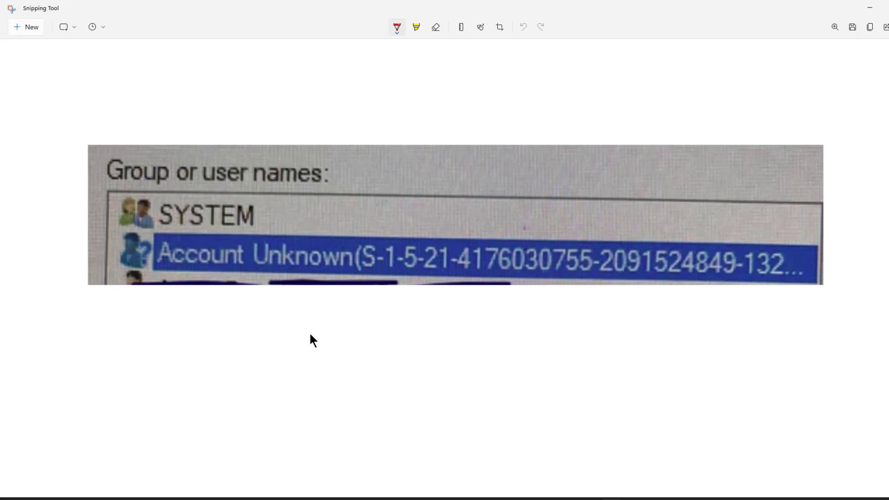
mouse_move(332, 330)
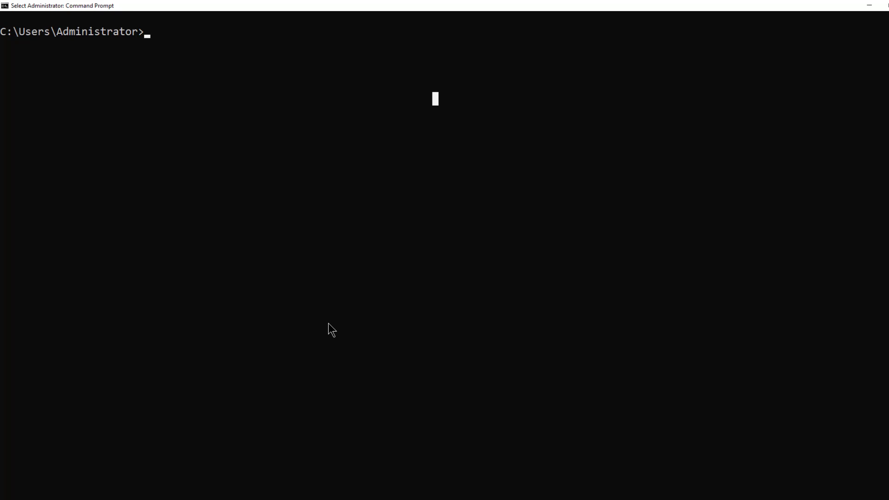
- Run 'wmic useraccount get name, sid' to list each account name with its SID
type("wmic useraccount get name, sid")
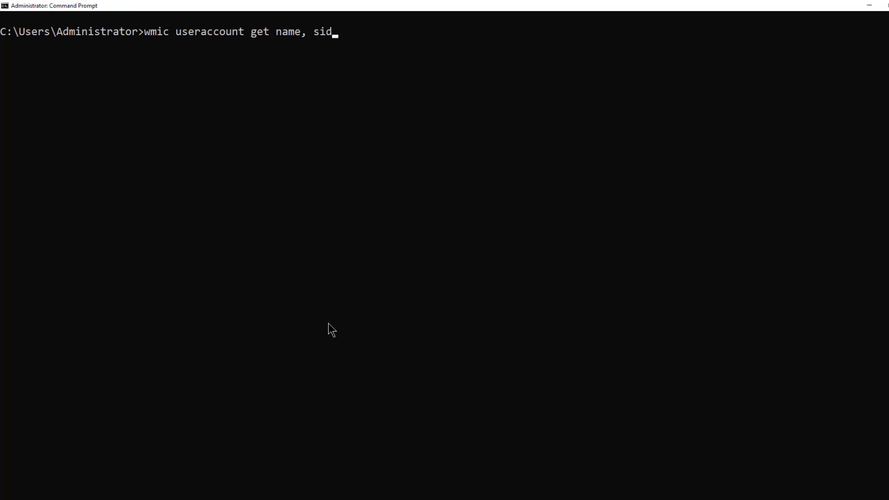
key("Return")
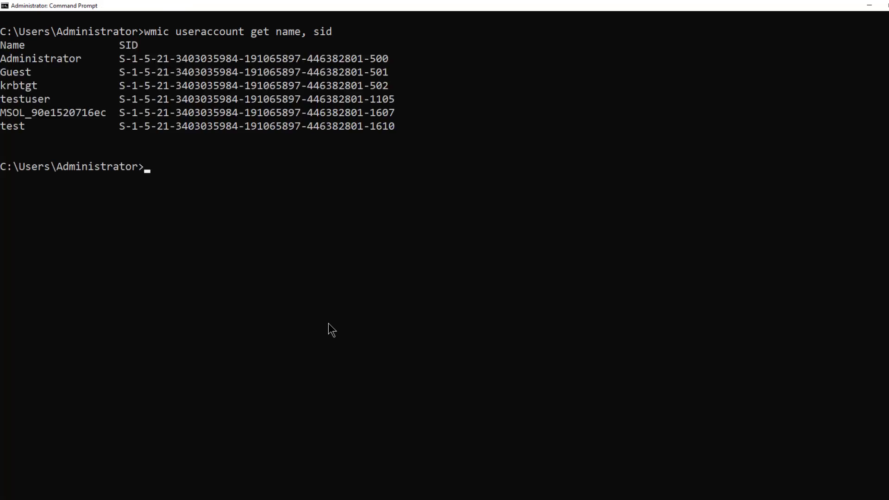
mouse_move(330, 327)
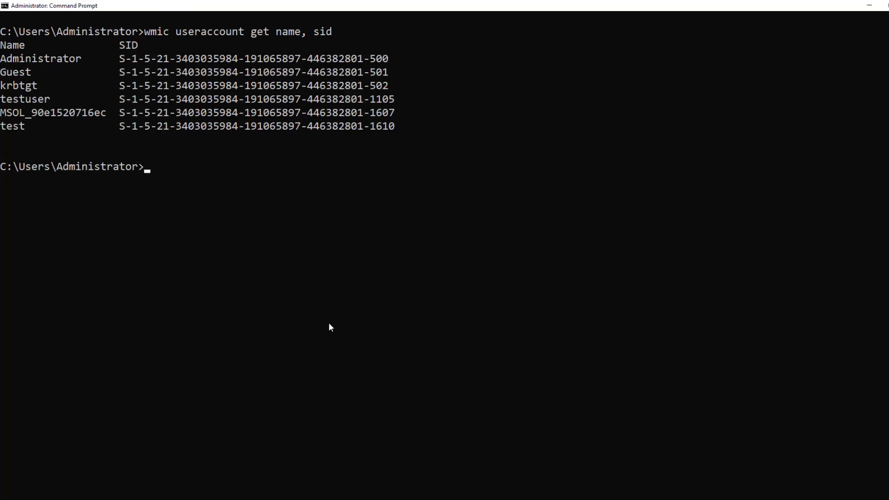
mouse_move(64, 137)
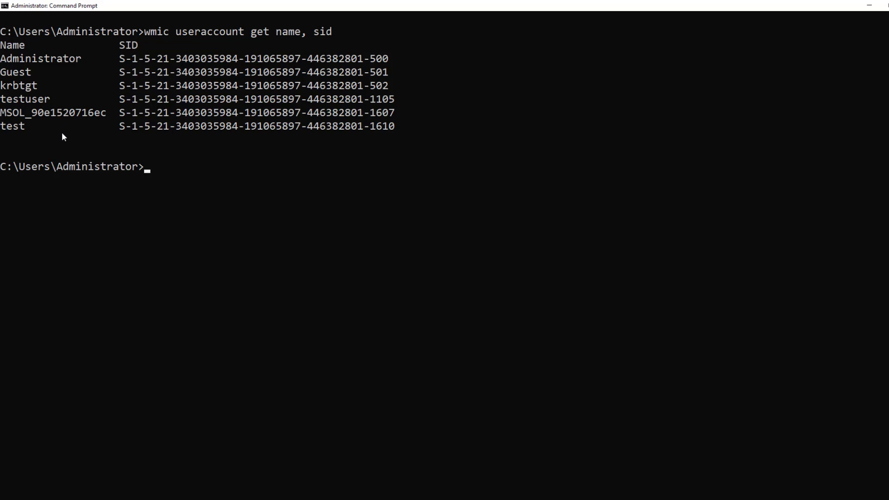